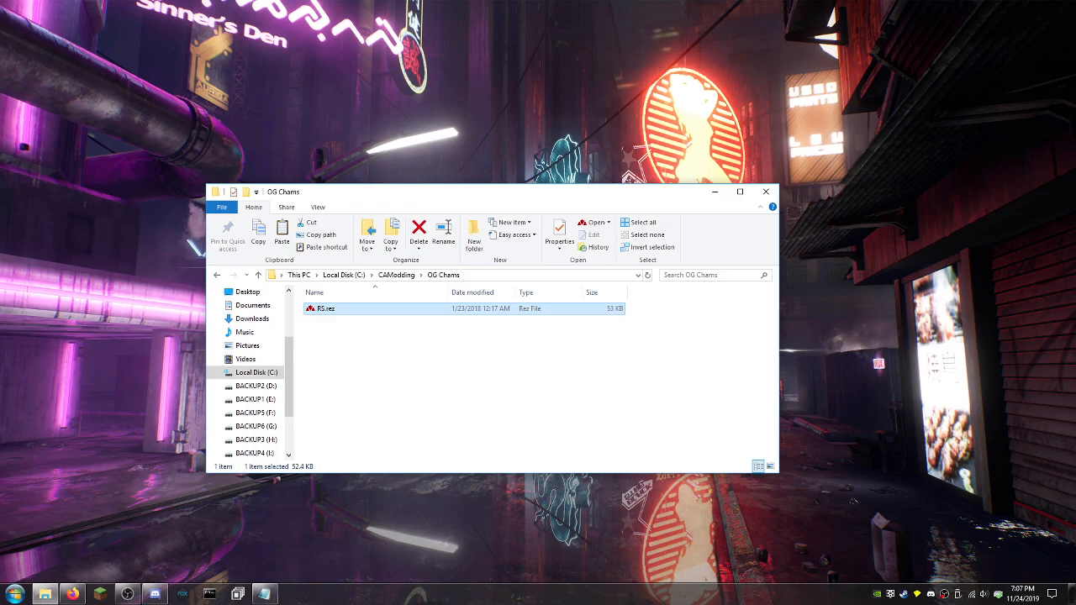
mouse_move(328, 369)
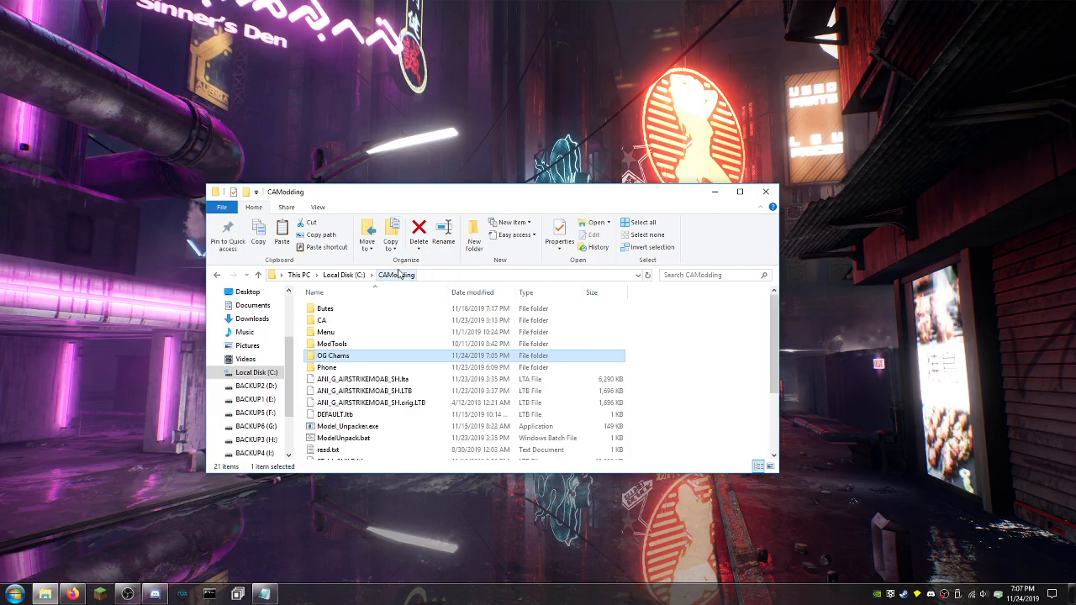
Open ModTools > AllTools and launch rezxtract.exe.
double_click(332, 343)
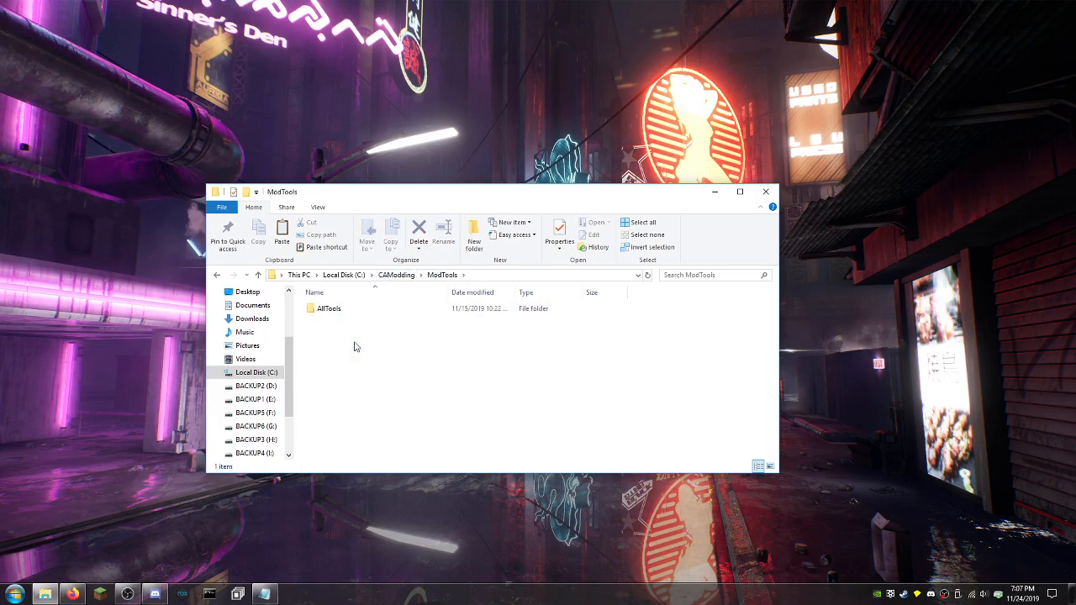
double_click(328, 309)
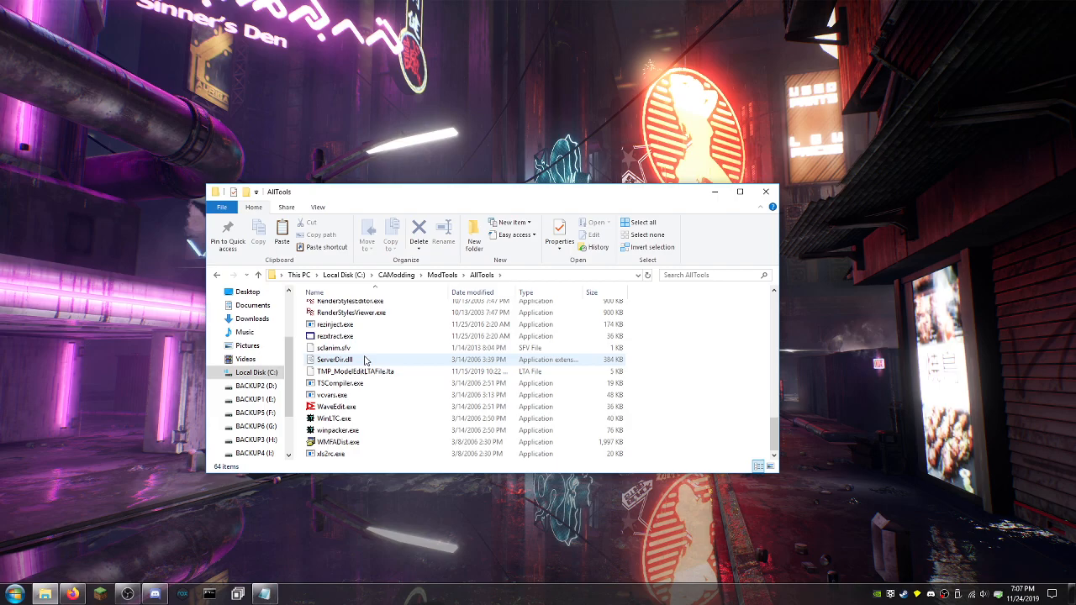
double_click(336, 336)
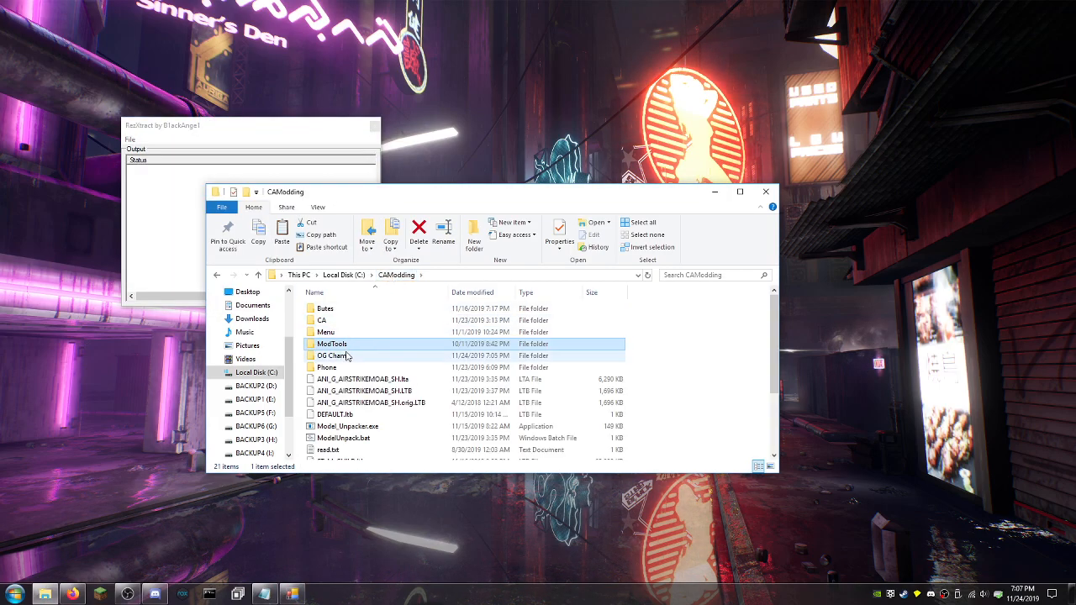
Extract RS.rez from OG Chams with RezXtract and open the new RS folder of LTB files.
double_click(329, 355)
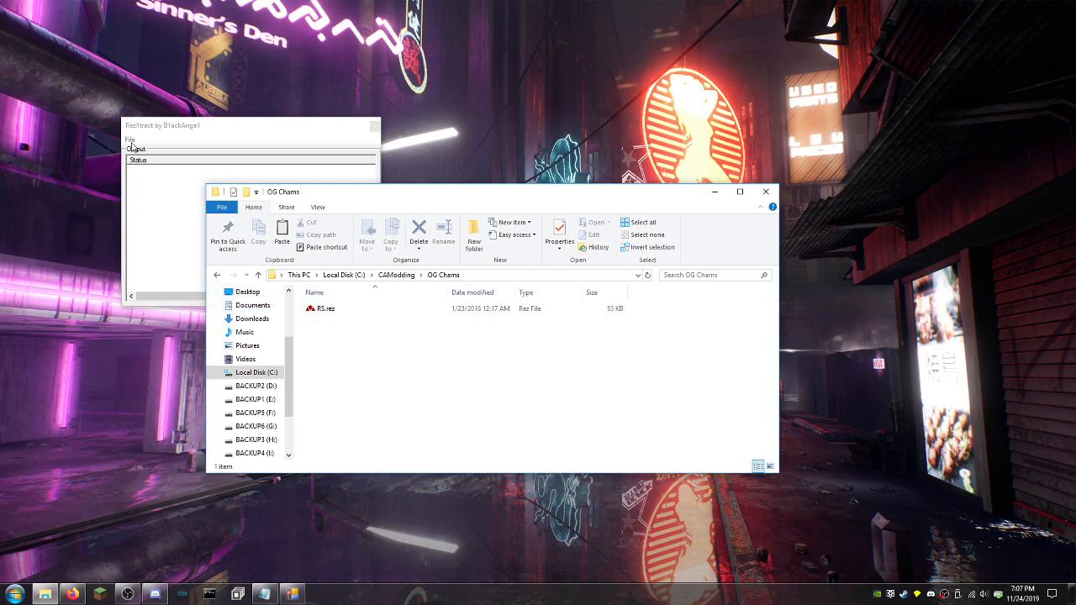
left_click(327, 308)
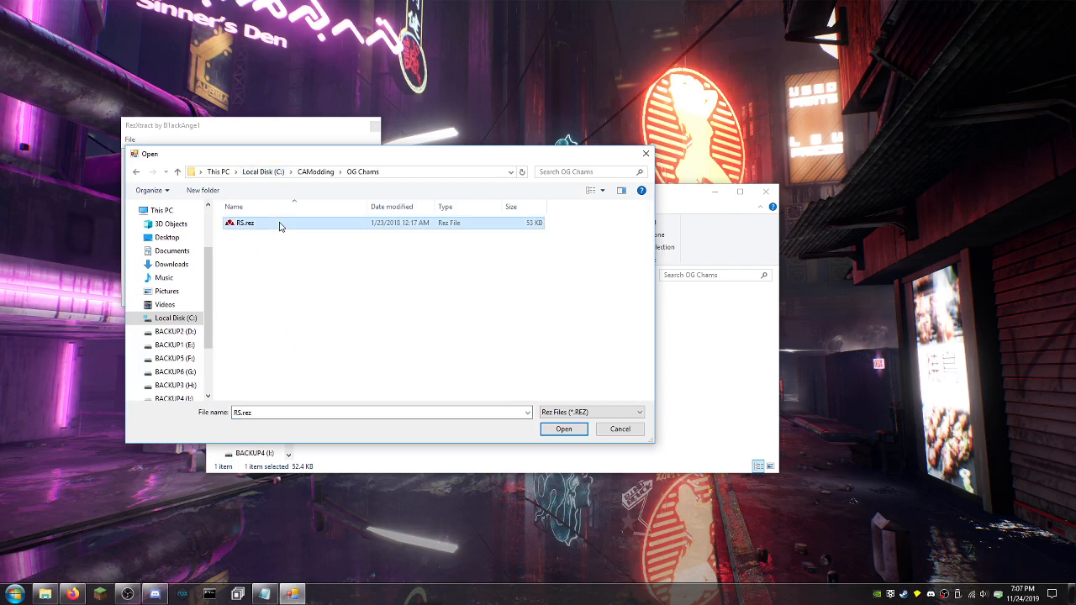
left_click(564, 429)
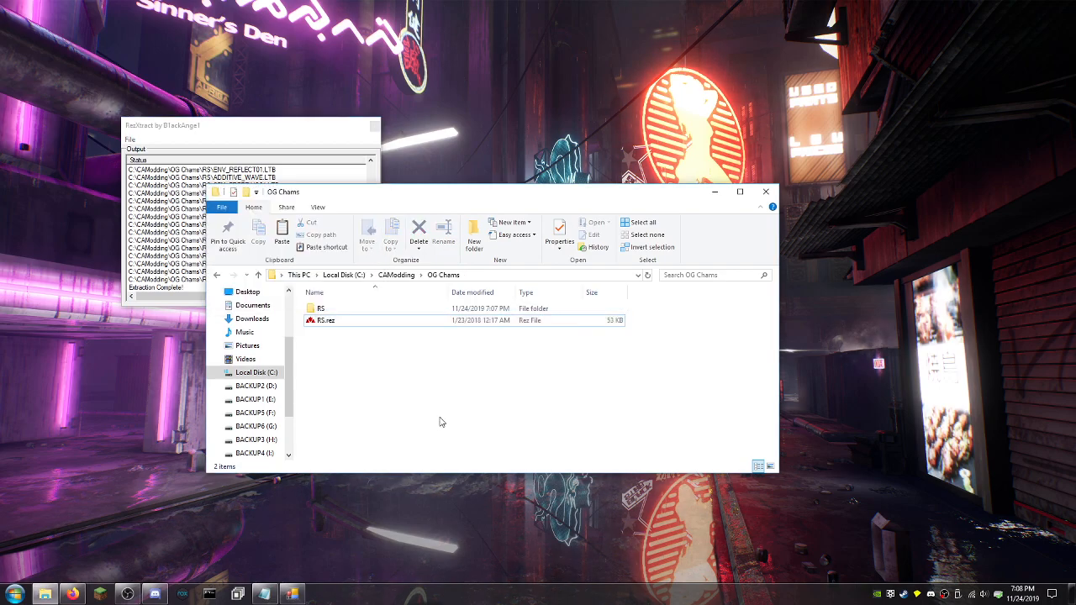
double_click(321, 307)
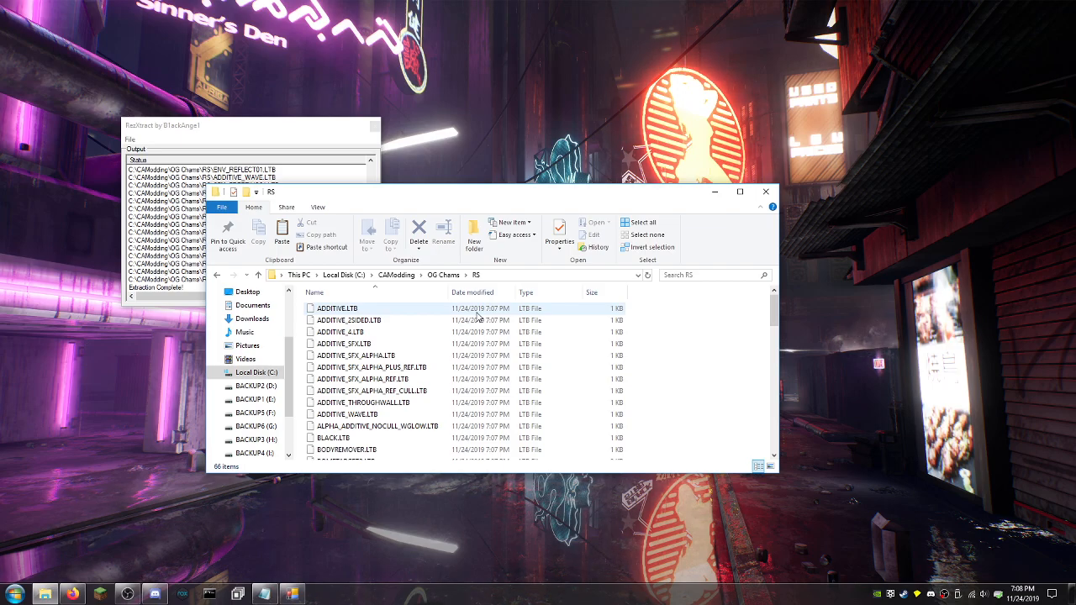
Browse the RS folder and select ADDITIVE_THROUGHWALL.LTB to show its file options.
scroll("down", 3)
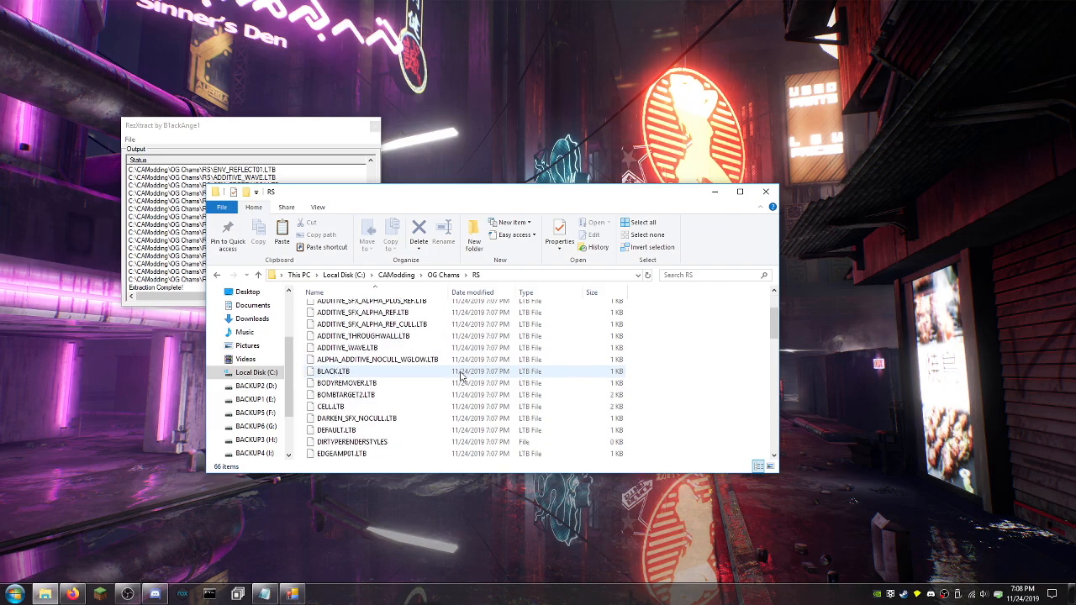
left_click(361, 336)
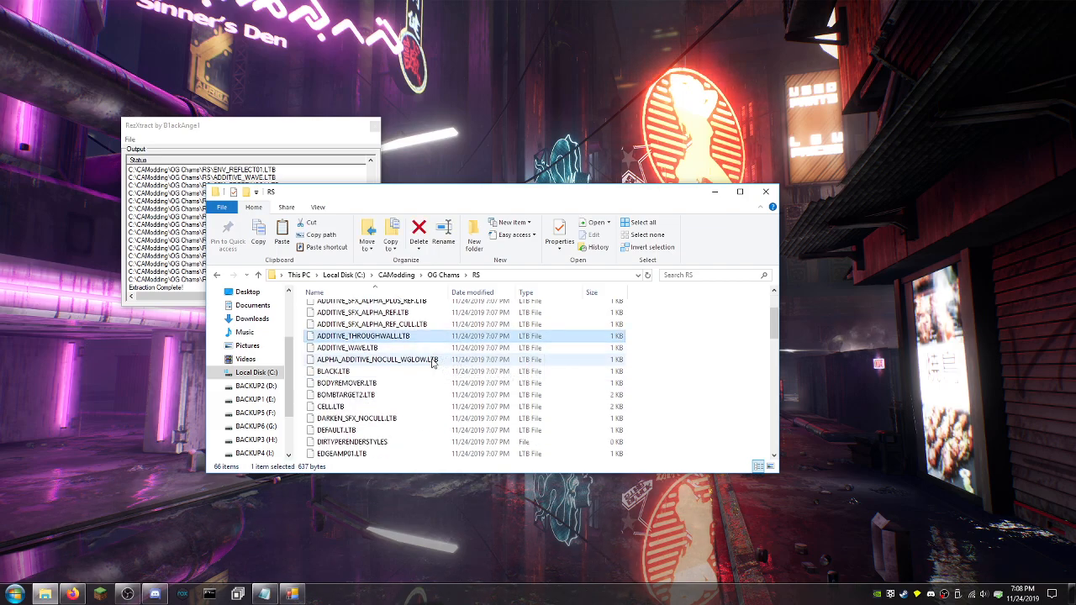
scroll("down", 3)
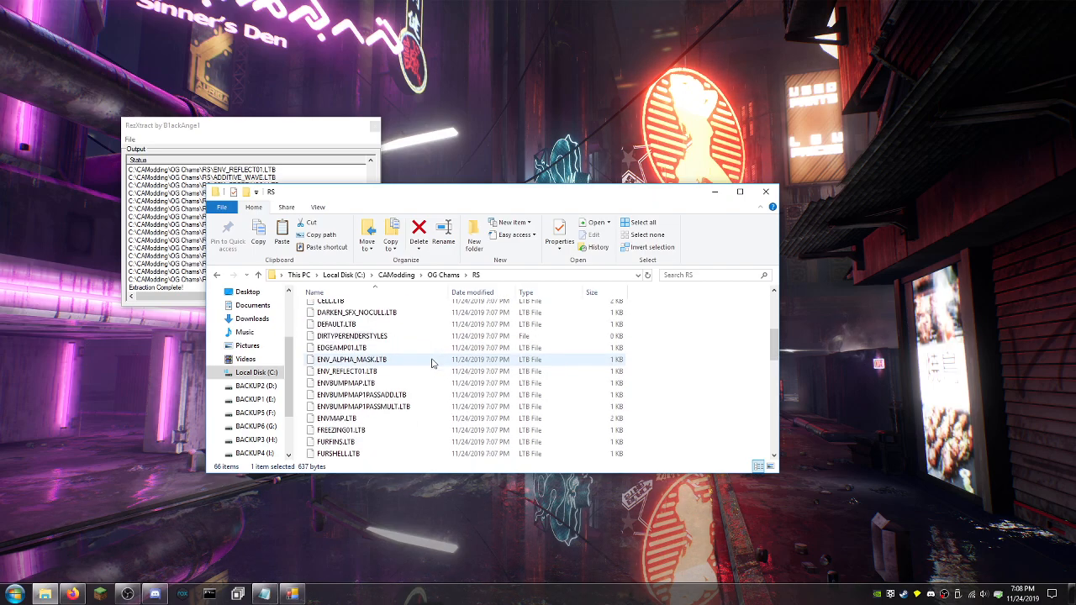
scroll("down", 3)
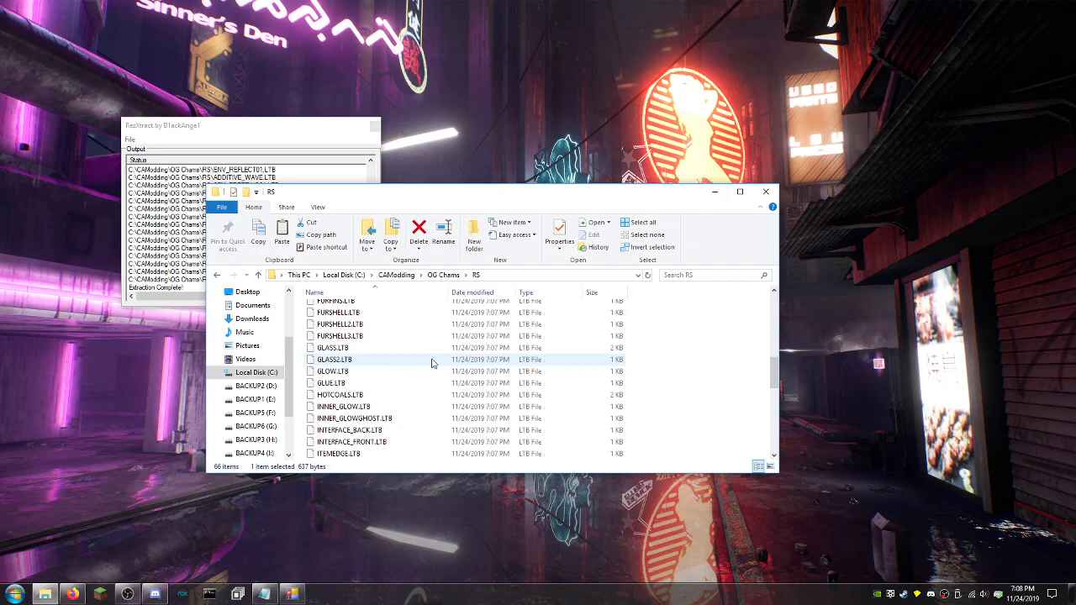
left_click(340, 406)
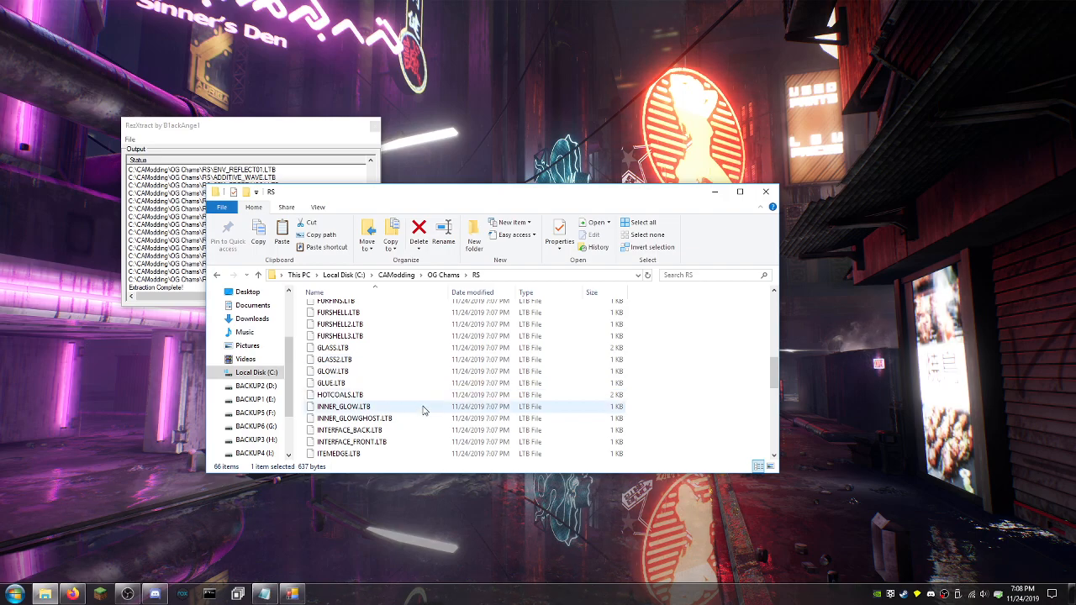
scroll("down", 3)
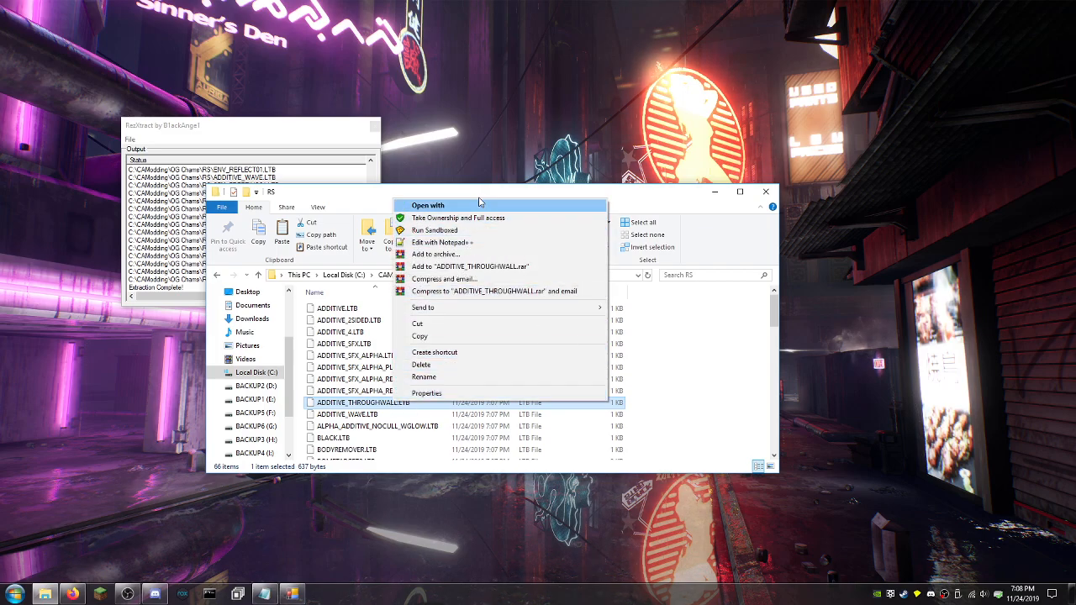
Open ADDITIVE_THROUGHWALL.LTB with HxD Hex Editor from the installed apps list.
left_click(427, 205)
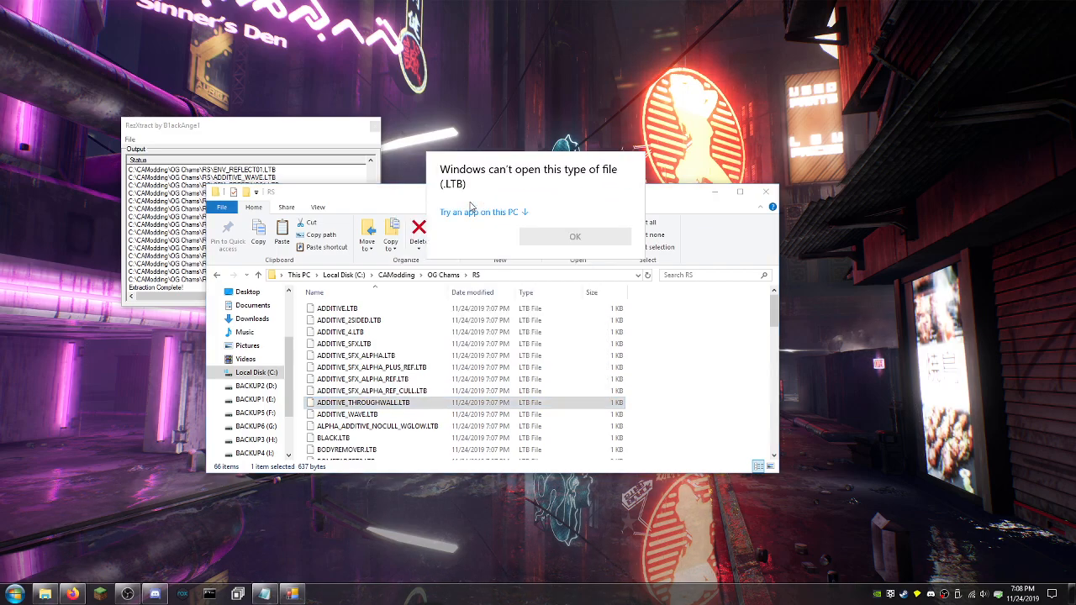
left_click(478, 211)
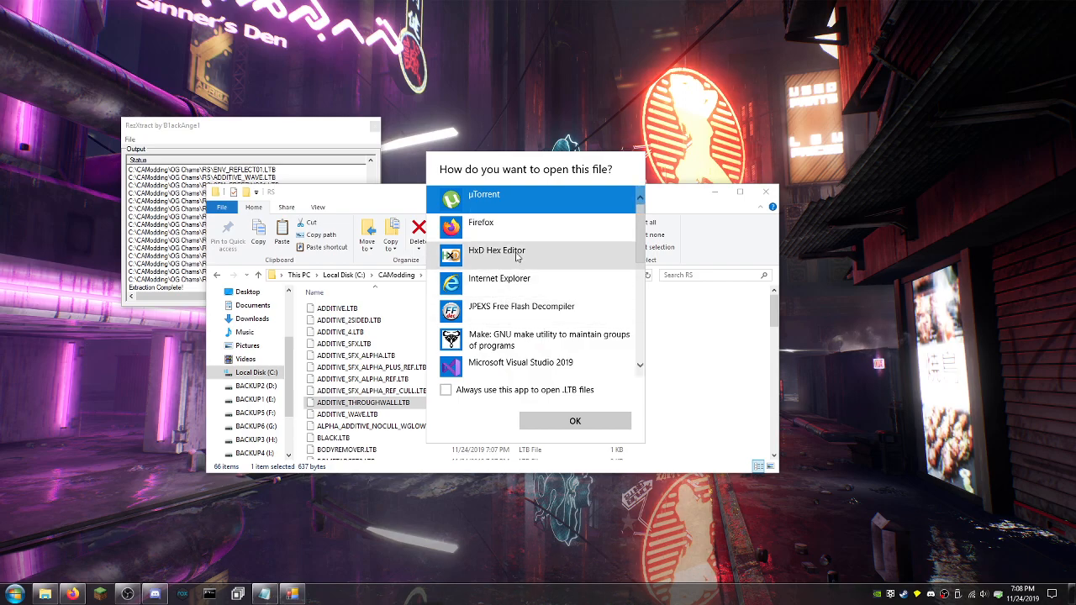
left_click(574, 421)
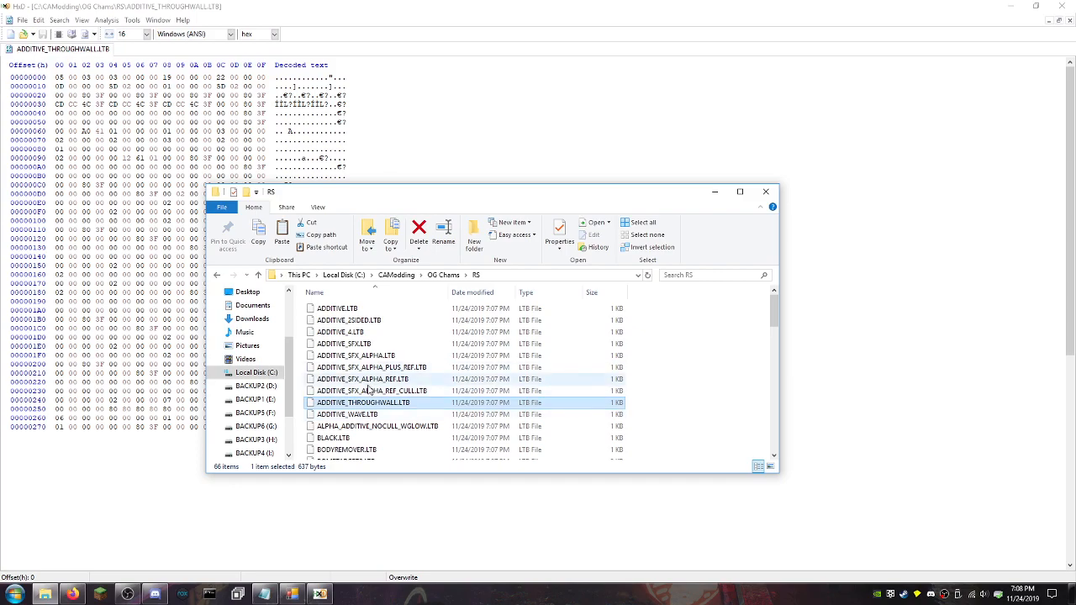
Open DEFAULT.LTB in HxD and tile it vertically beside ADDITIVE_THROUGHWALL.LTB.
right_click(336, 395)
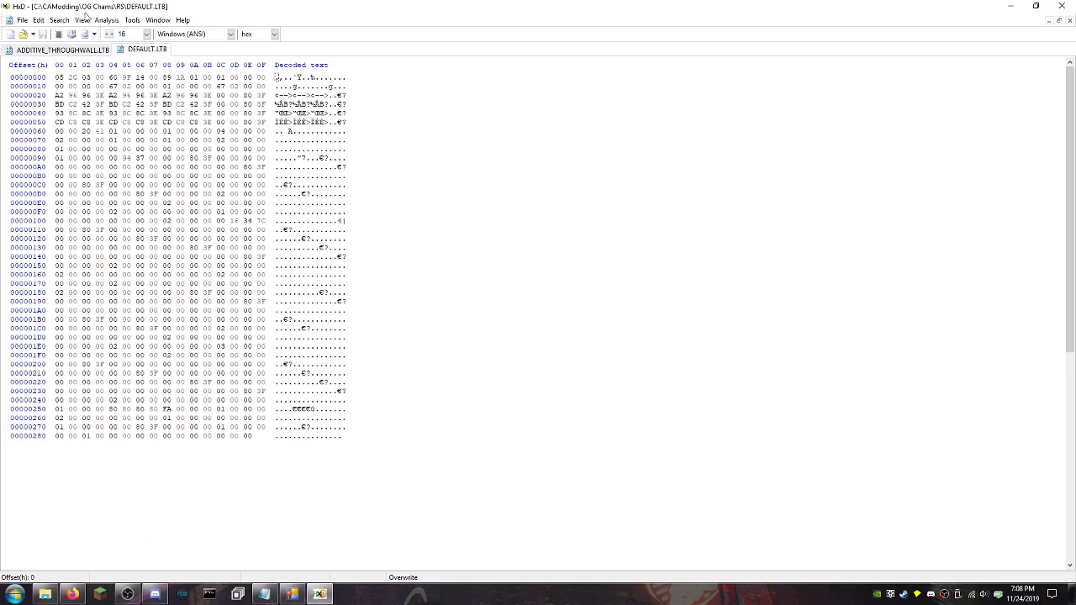
left_click(82, 19)
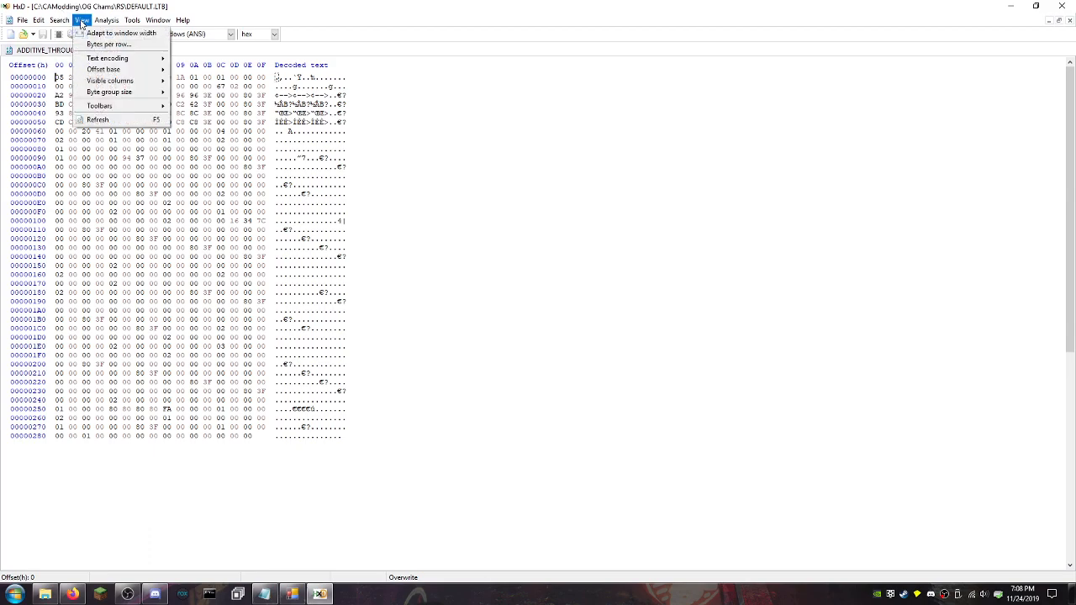
left_click(107, 19)
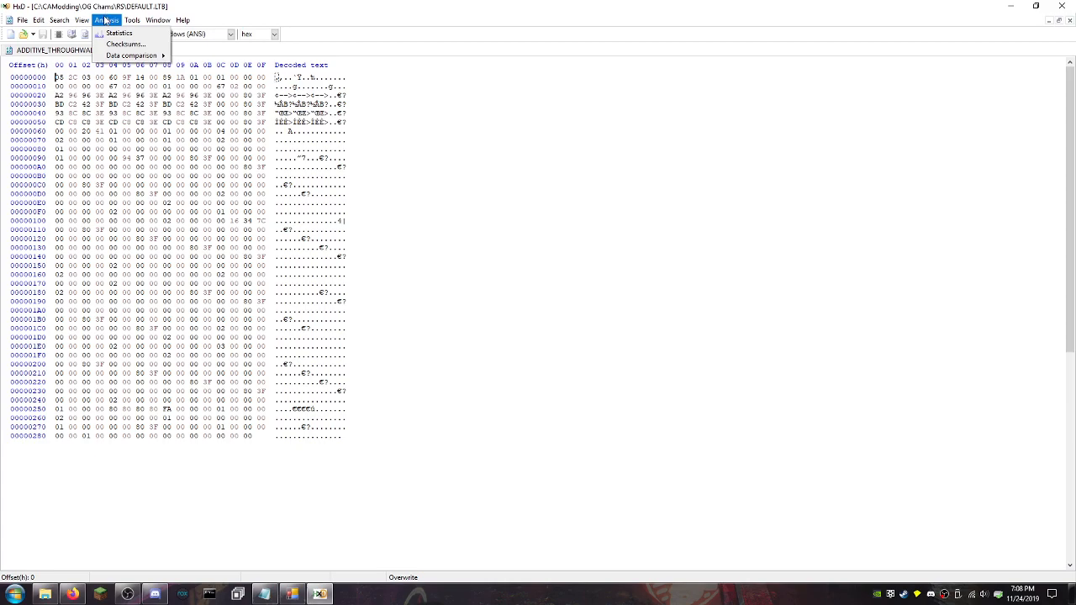
left_click(132, 20)
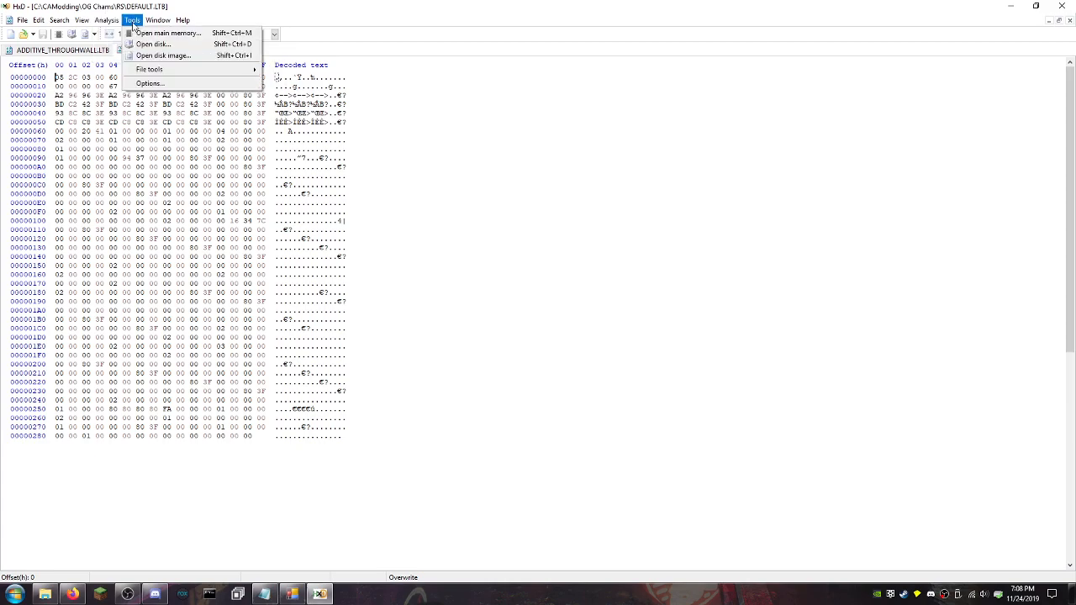
left_click(158, 19)
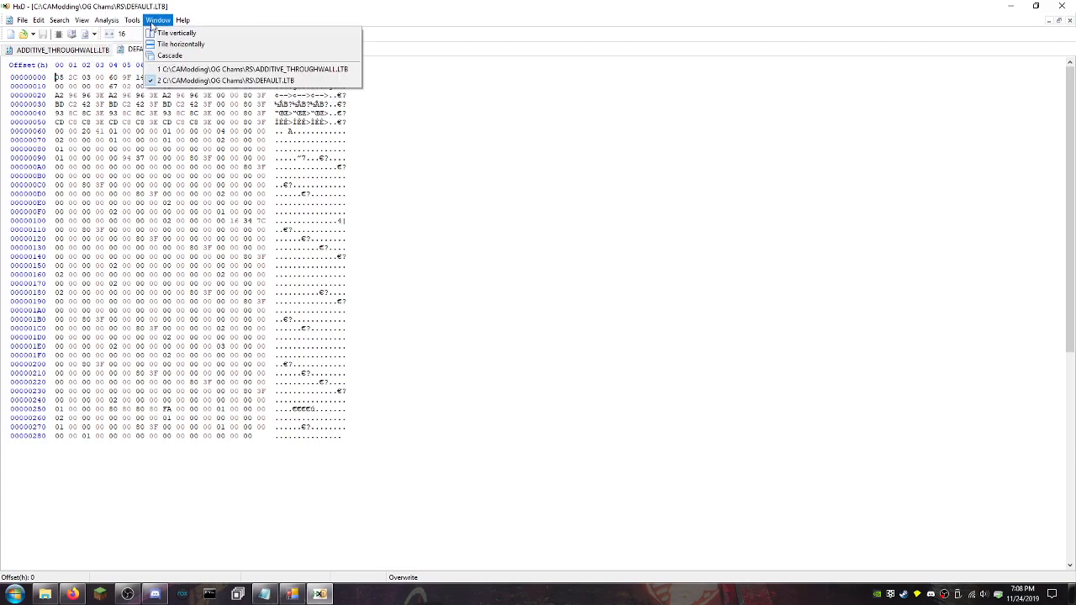
left_click(177, 33)
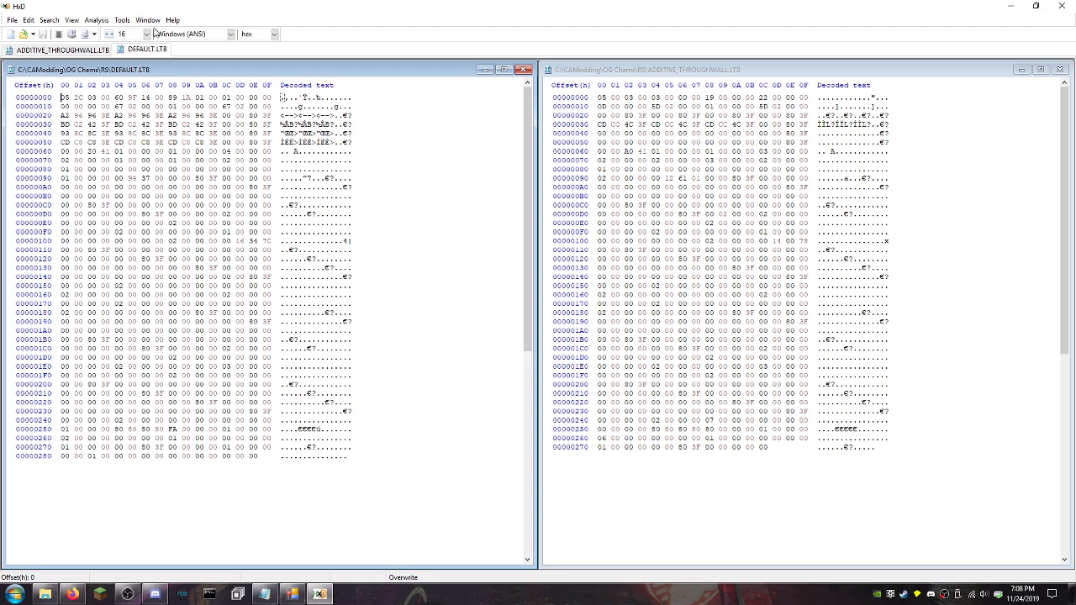
mouse_move(317, 17)
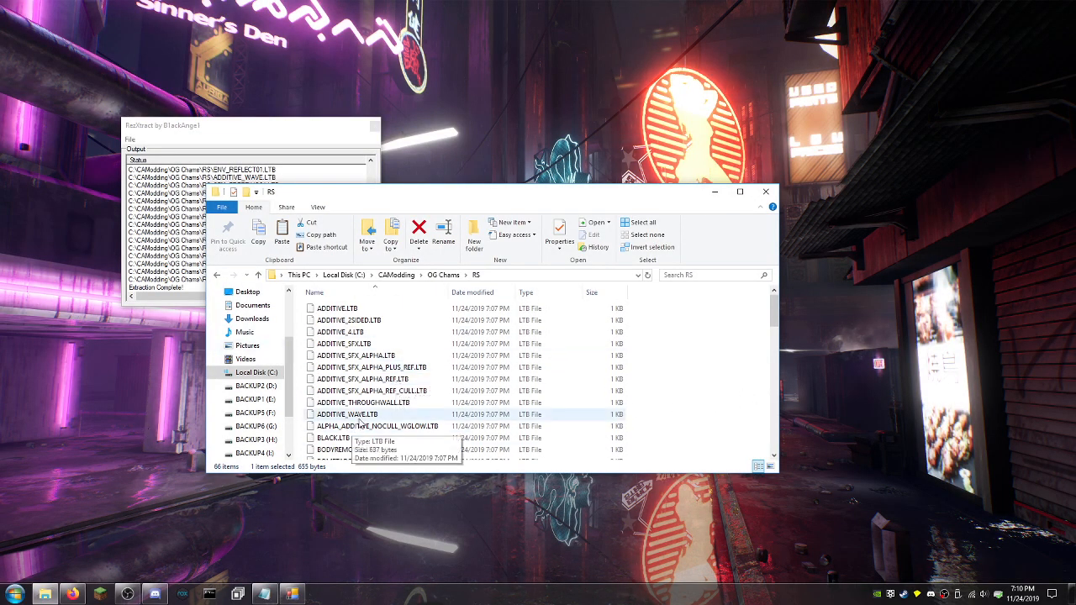
Create a Cham folder of ADDITIVE_THROUGHWALL.LTB copies, renaming them ADDITIVE, DEFAULT and TRANSLUCENT.
left_click(362, 402)
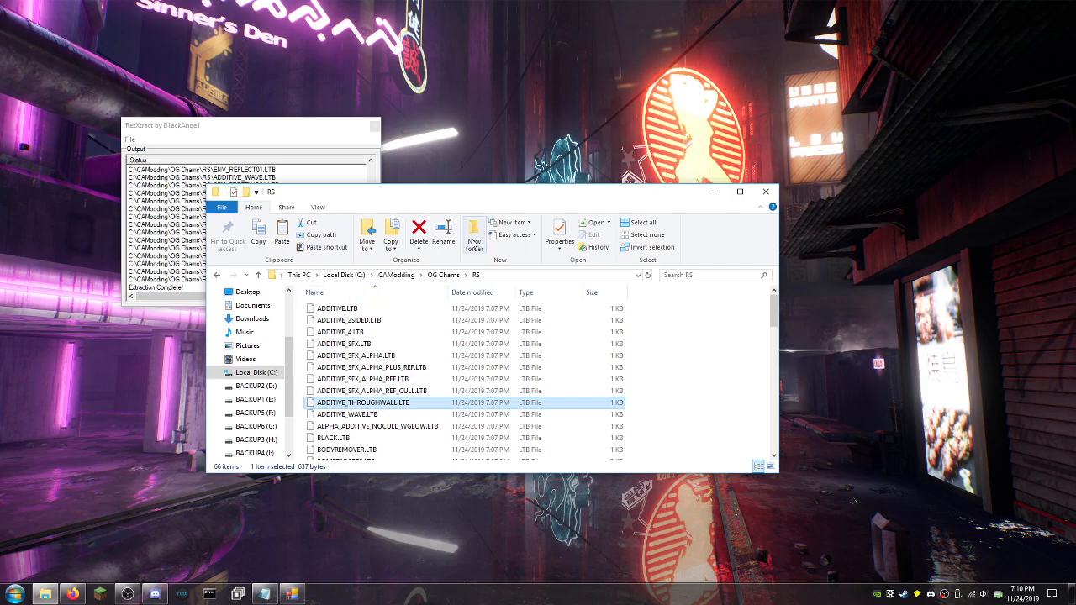
left_click(474, 235)
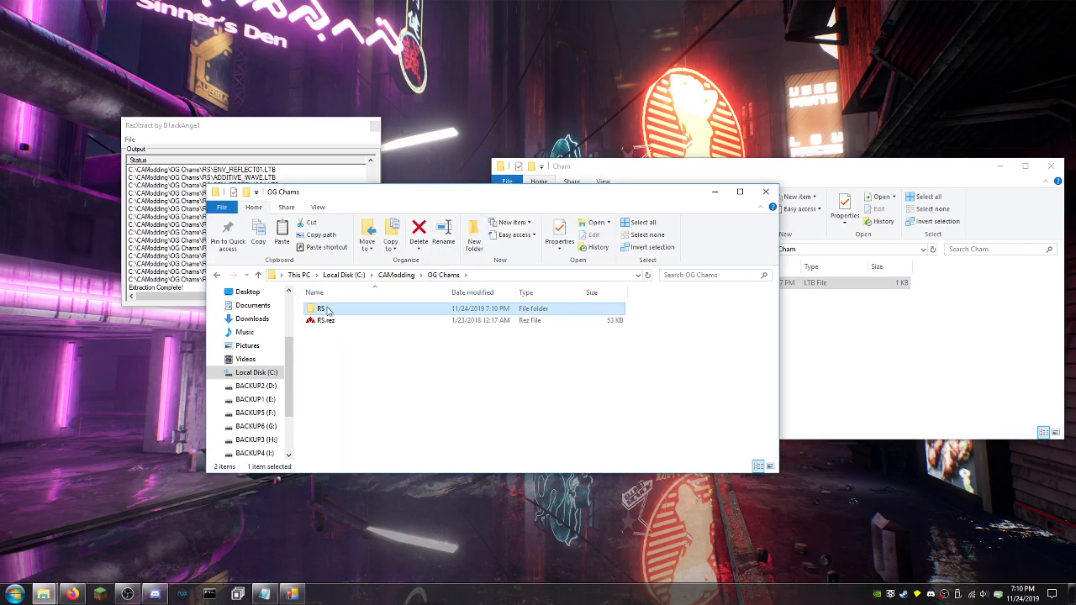
double_click(321, 309)
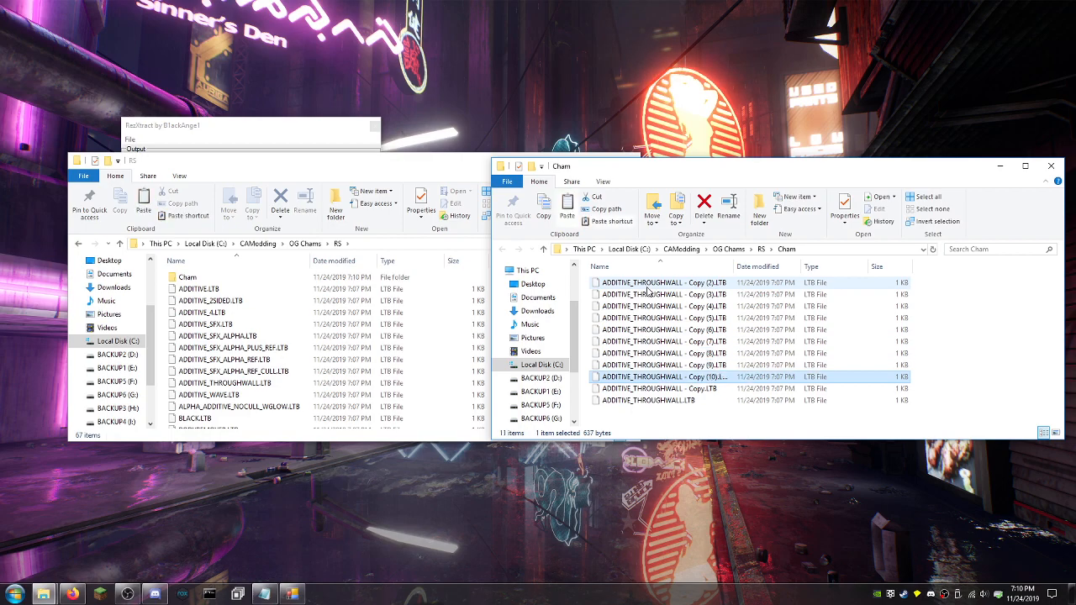
left_click(656, 282)
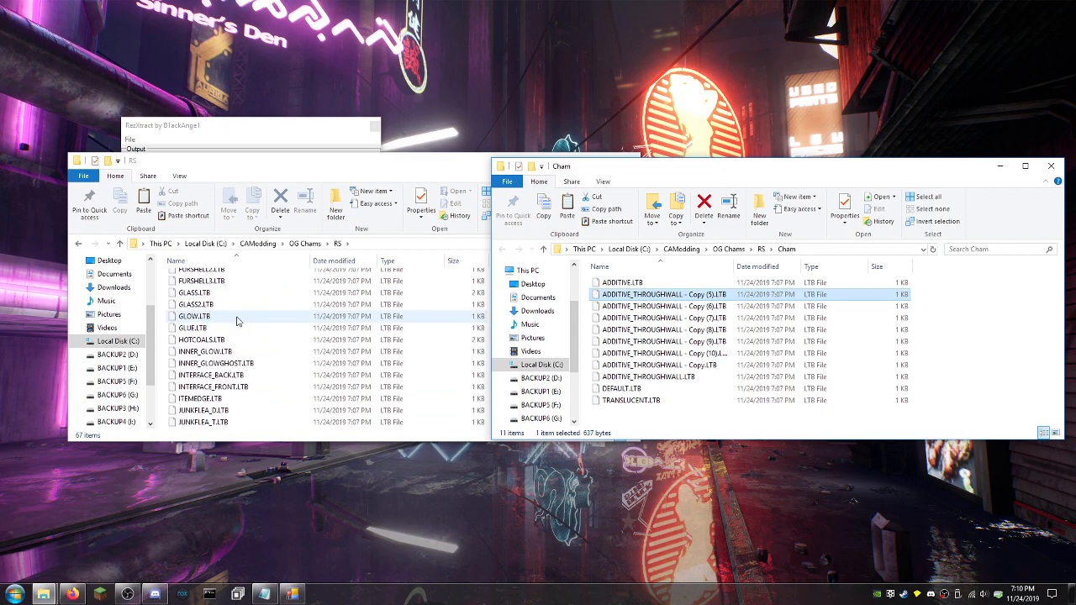
scroll("down", 3)
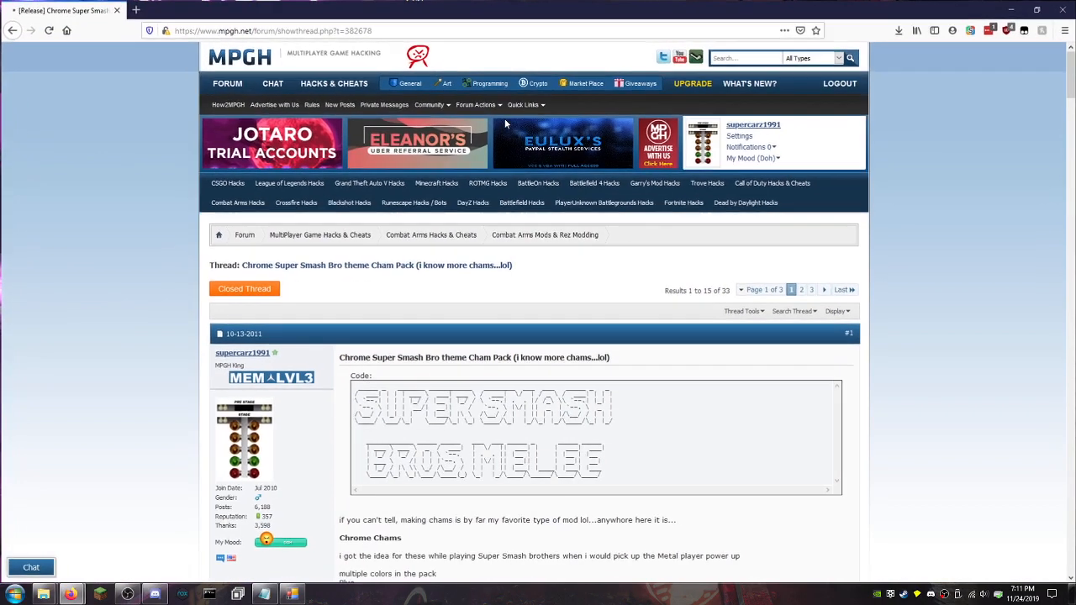
Scroll the MPGH cham pack thread, then close RezXtract from the taskbar.
scroll("down", 3)
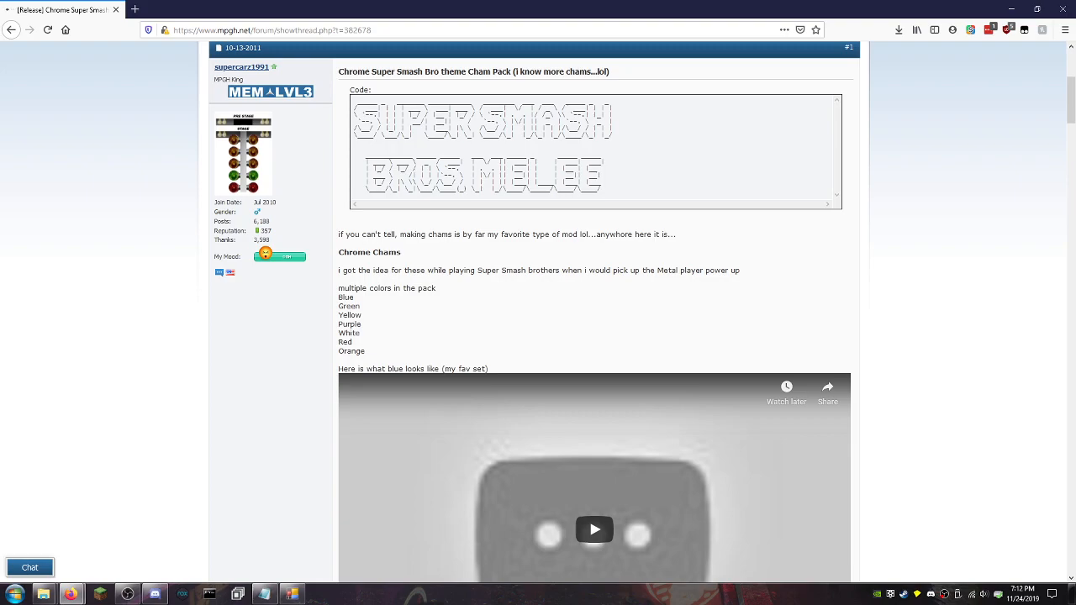
right_click(293, 594)
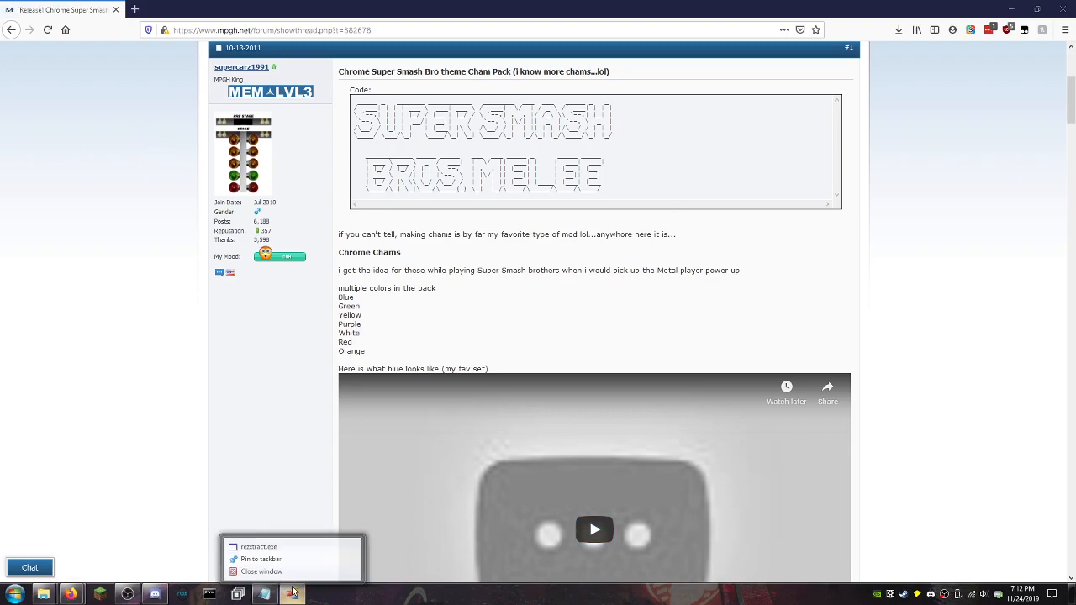
left_click(272, 453)
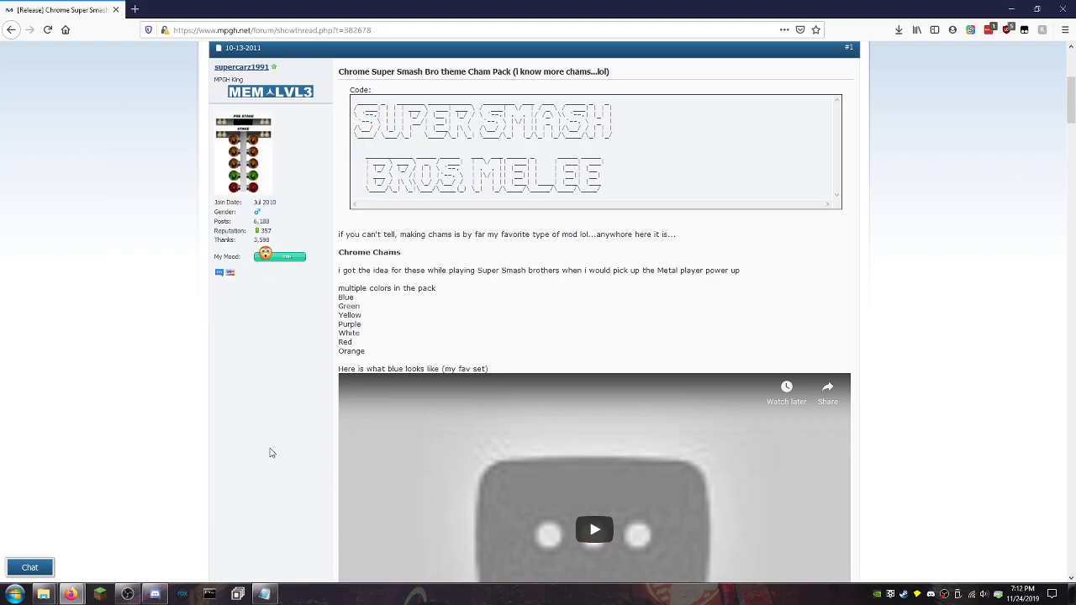